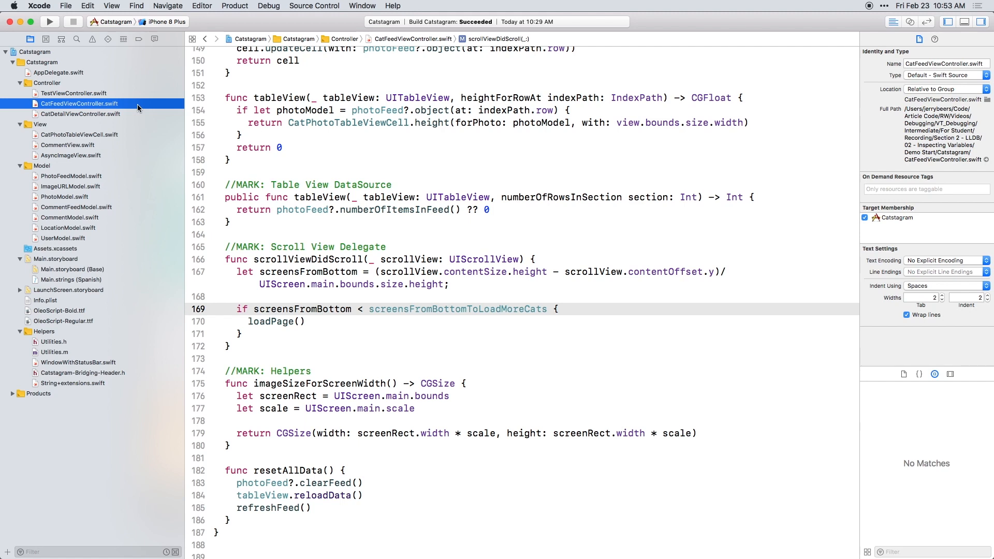
pyautogui.moveTo(212, 121)
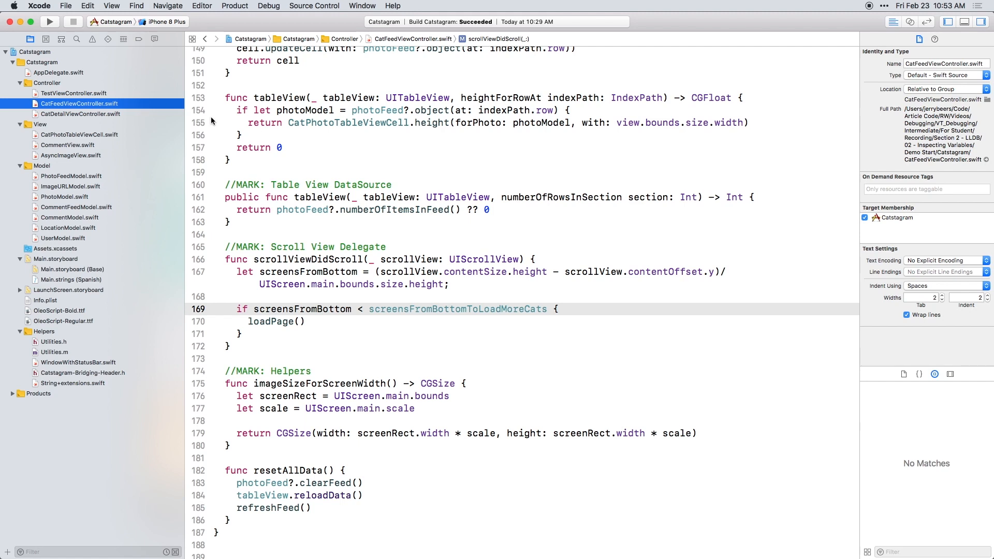
pyautogui.moveTo(405, 184)
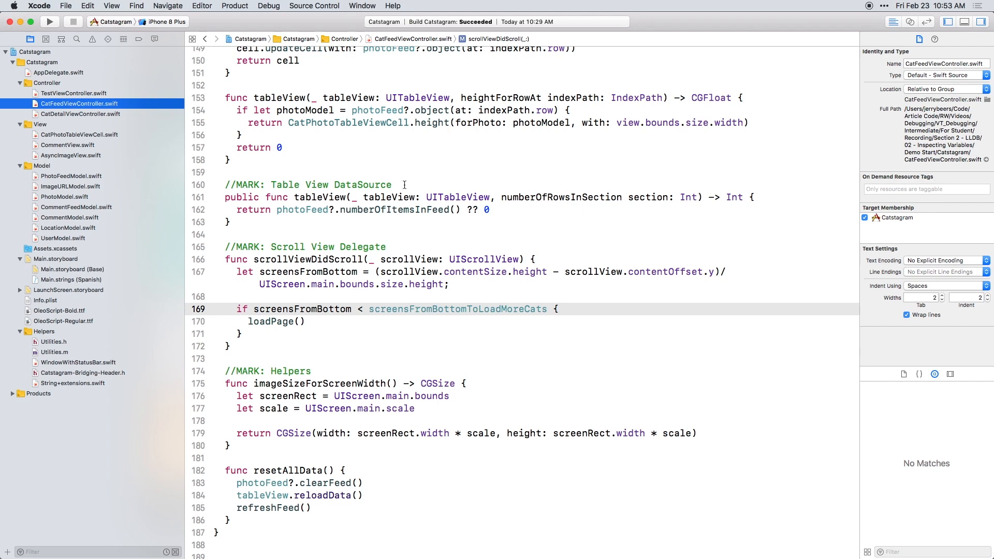
# - Add a breakpoint on the return cell line 150 of cellForRowAt in CatFeedViewController.swift
pyautogui.scroll(3)
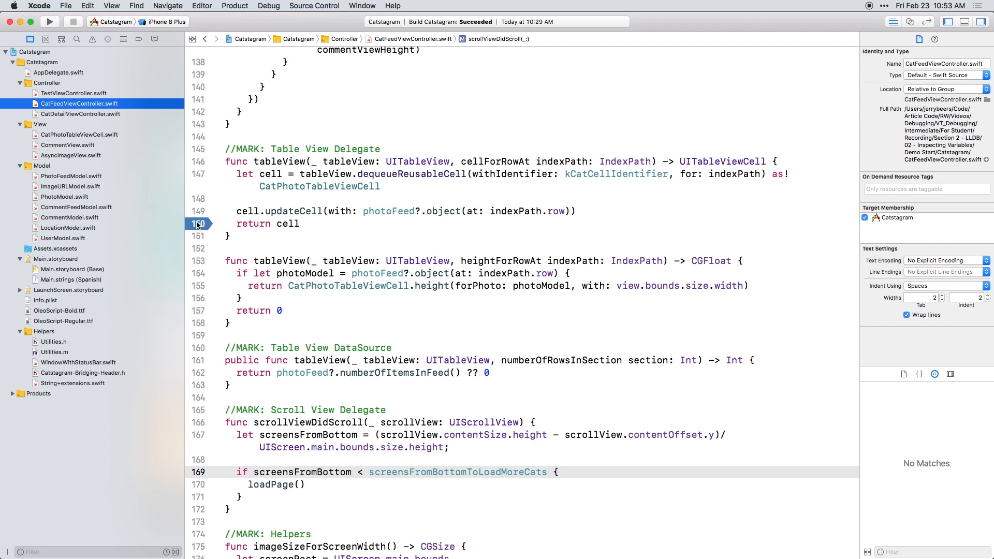
# - Run Catstagram on the iPhone 8 Plus simulator until it pauses at breakpoint 3.1
pyautogui.click(49, 21)
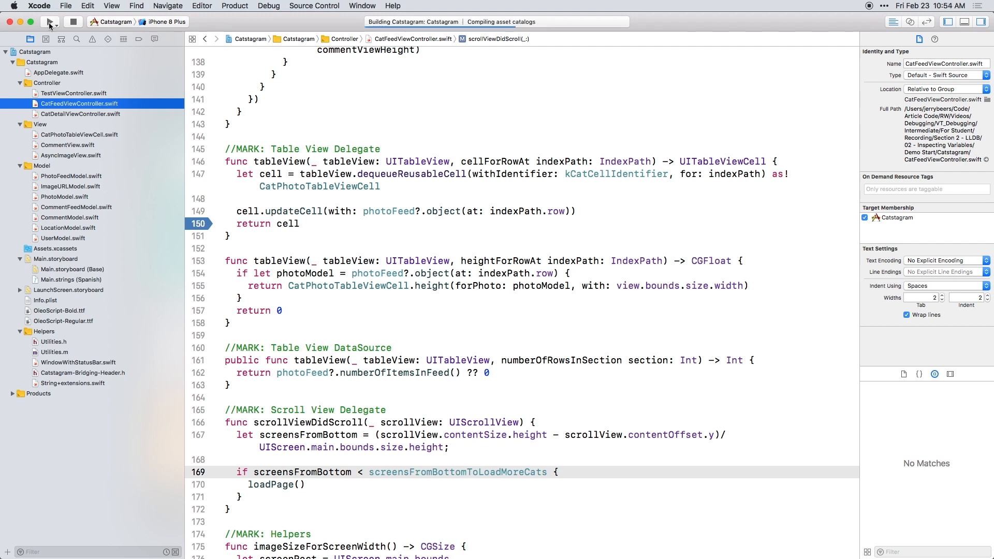
pyautogui.click(50, 22)
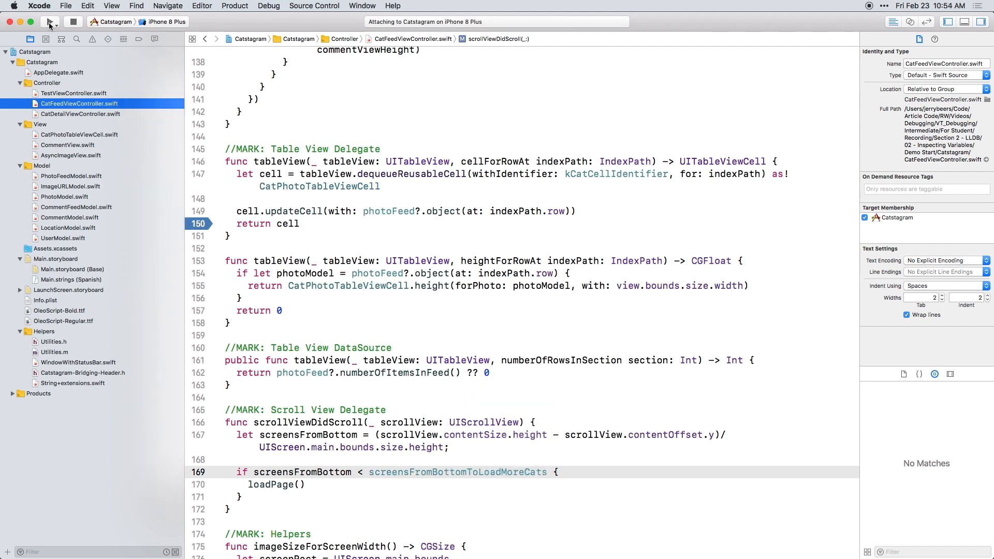
pyautogui.click(50, 21)
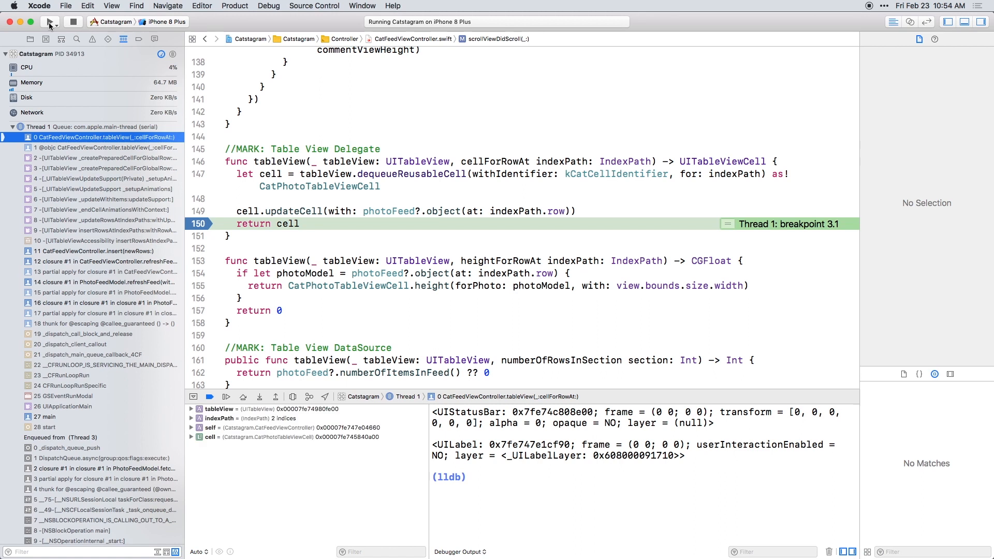
pyautogui.moveTo(49, 21)
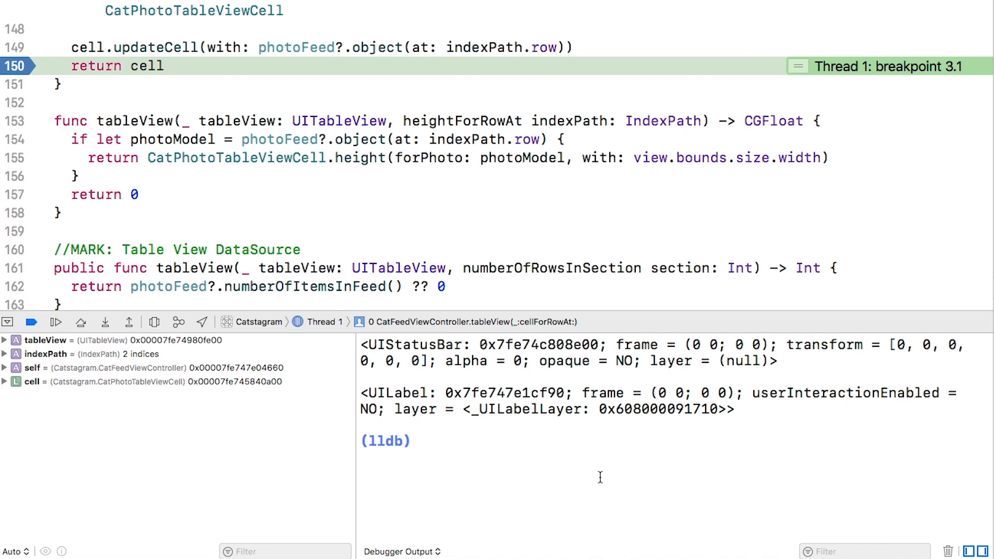
# - Run po cell.photoDescriptionLabel in LLDB to see the UILabel's frame and truncated text
pyautogui.write('po cell.photoDescriptionLabel')
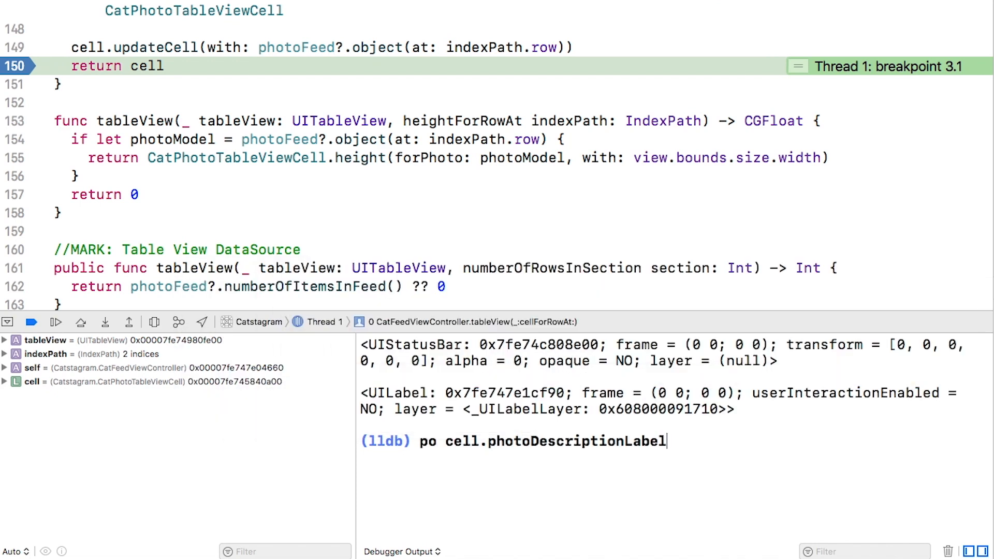
pyautogui.press('Return')
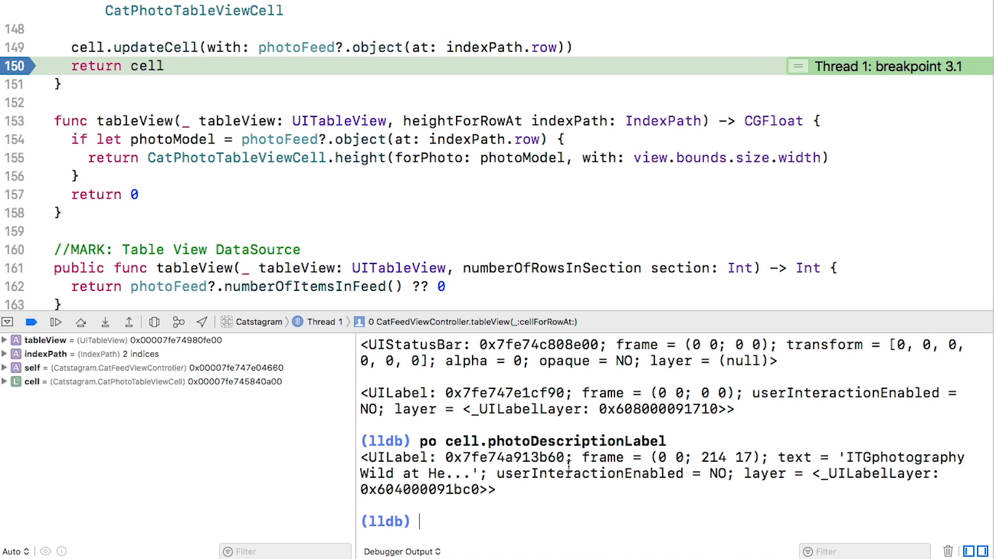
pyautogui.moveTo(801, 453)
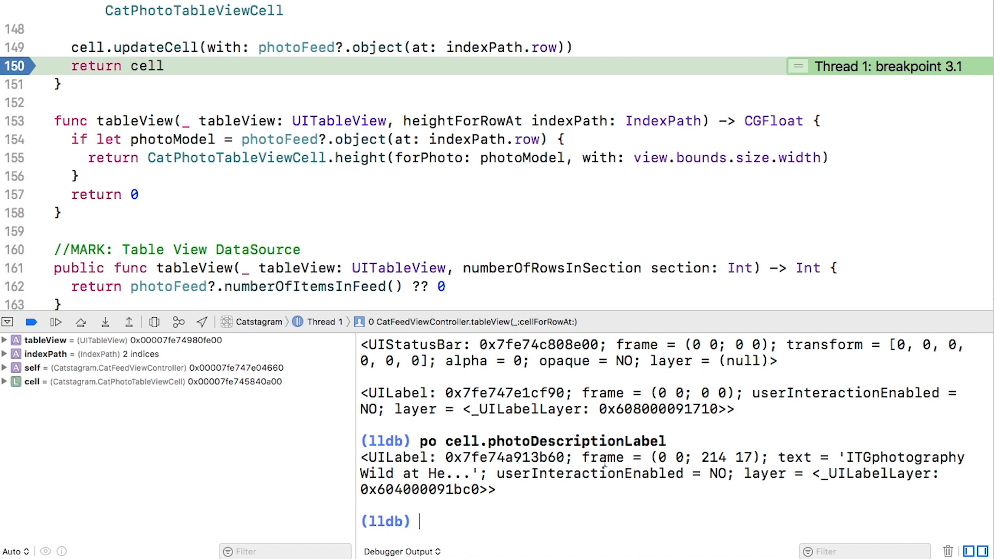
# - Run p cell.photoDescriptionLabel in LLDB to dump its raw UIView fields like _layer and _tag
pyautogui.write('p c')
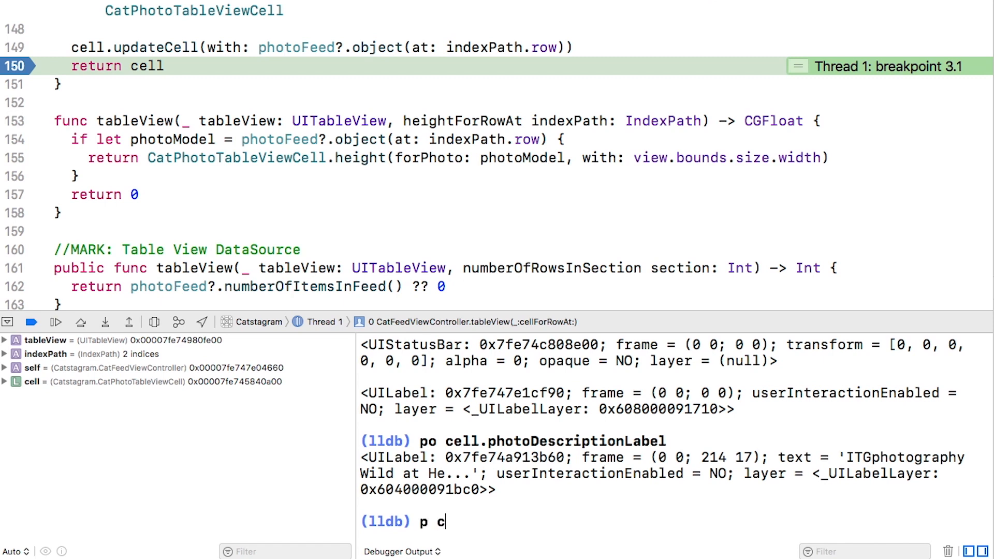
pyautogui.press('Return')
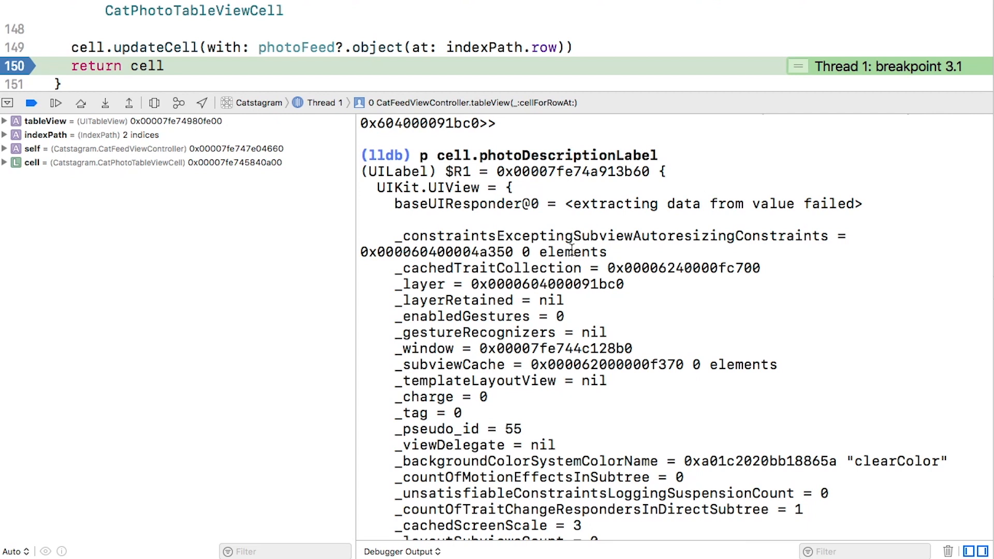
pyautogui.moveTo(336, 255)
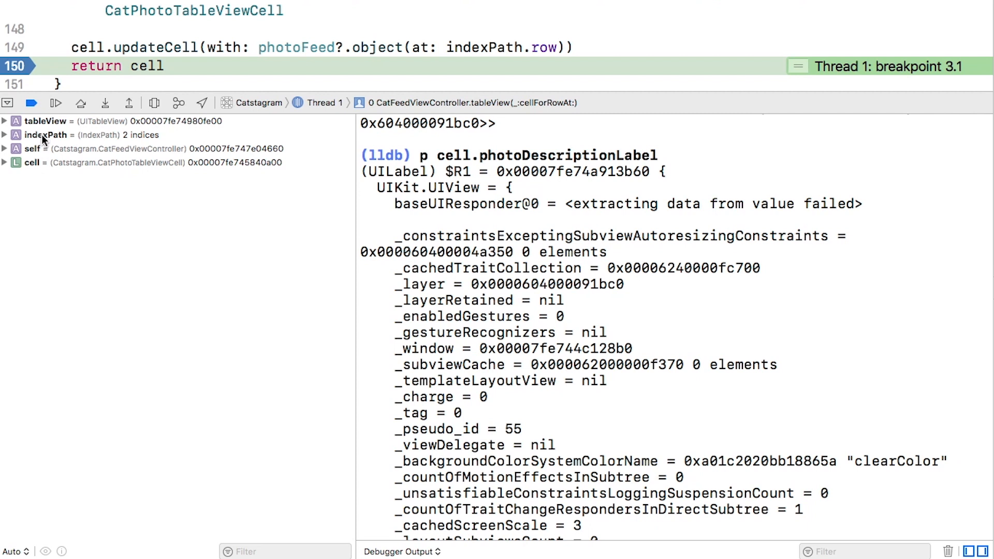
pyautogui.moveTo(25, 187)
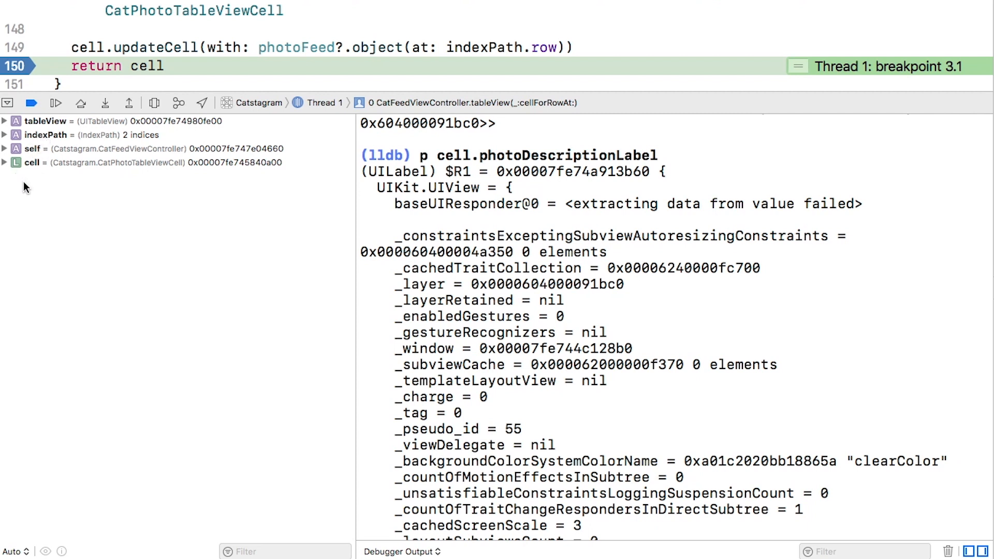
pyautogui.moveTo(29, 196)
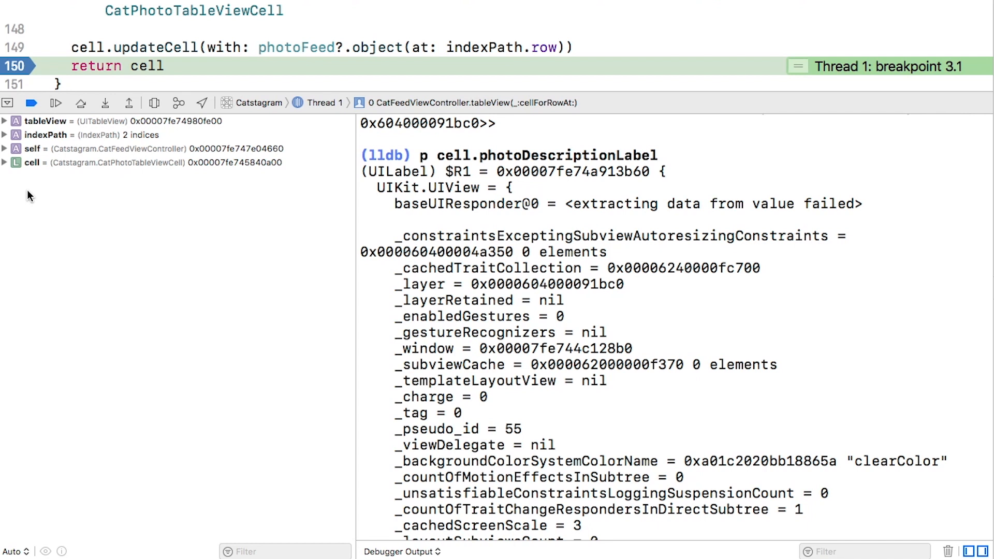
# - Show help p, then evaluate p photoFeed?.clearFeed() in LLDB, returning nil
pyautogui.write('help')
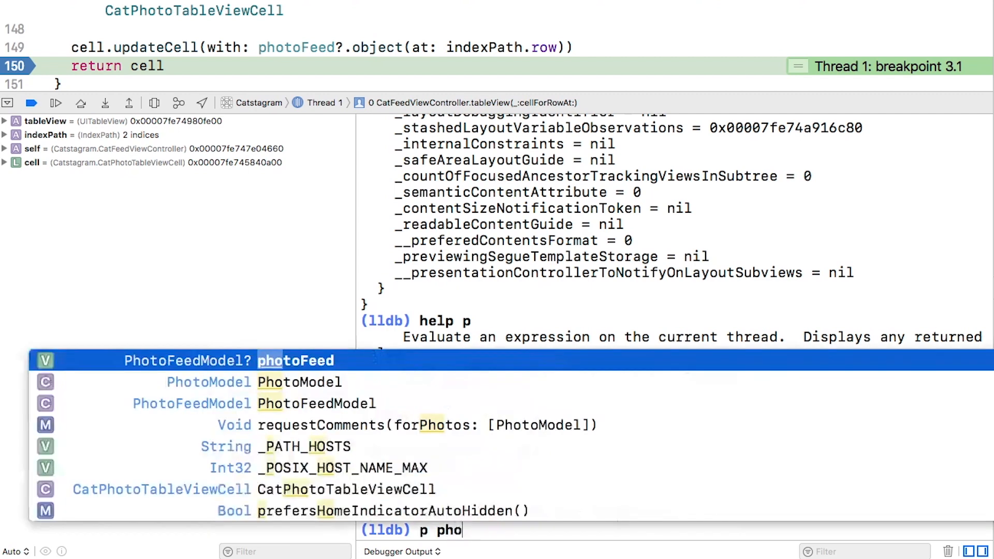
pyautogui.write('photoFeed?.clearFeed()')
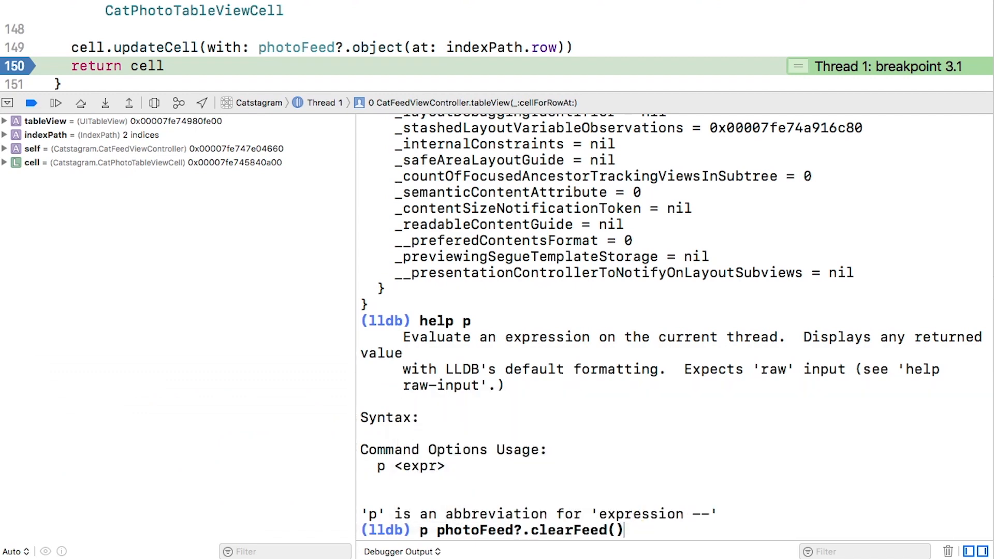
pyautogui.press('Return')
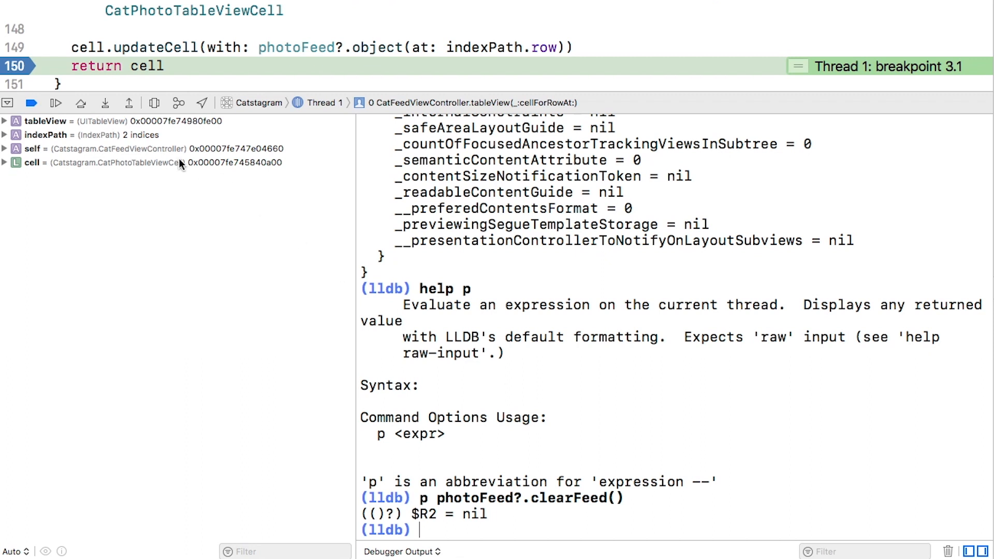
pyautogui.moveTo(258, 288)
pyautogui.write('c')
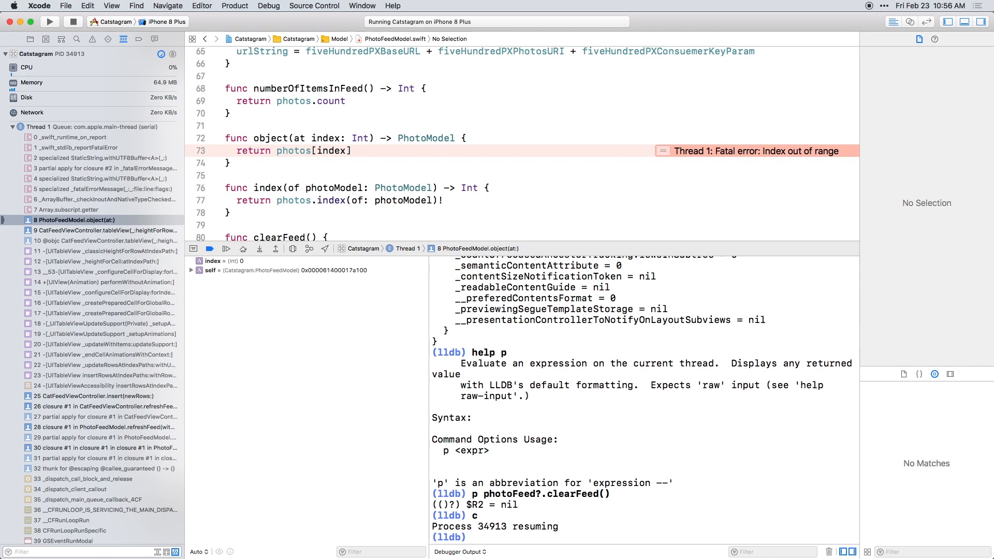
# - Continue with c in LLDB; the app crashes with Index out of range in PhotoFeedModel.object(at:)
pyautogui.click(481, 537)
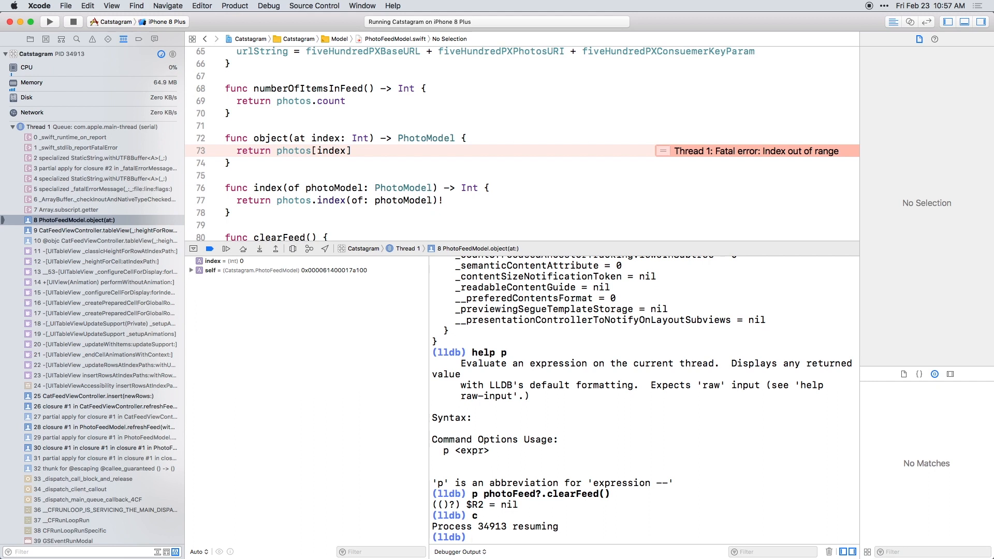
pyautogui.moveTo(51, 31)
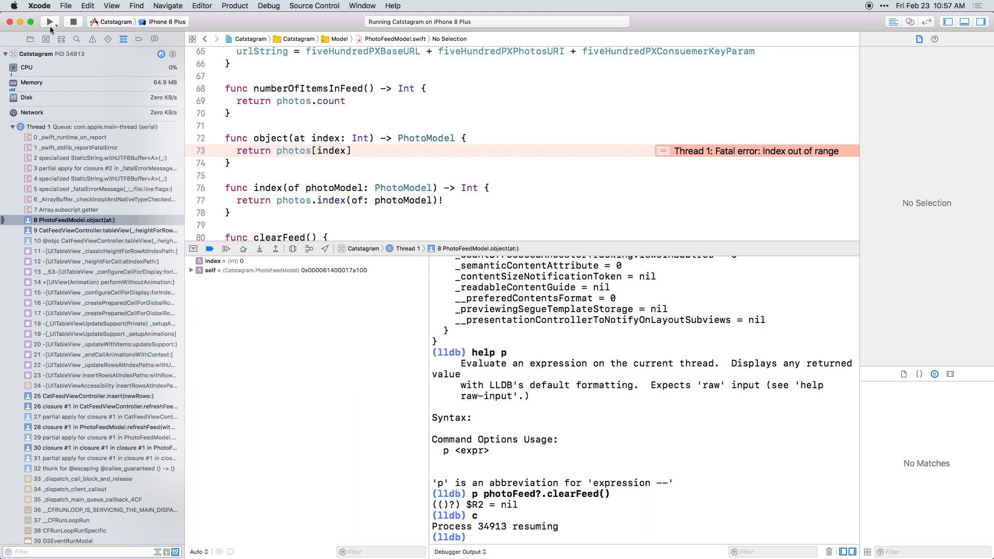
# - Relaunch Catstagram so it pauses again in cellForRowAt with a fresh LLDB prompt
pyautogui.click(50, 22)
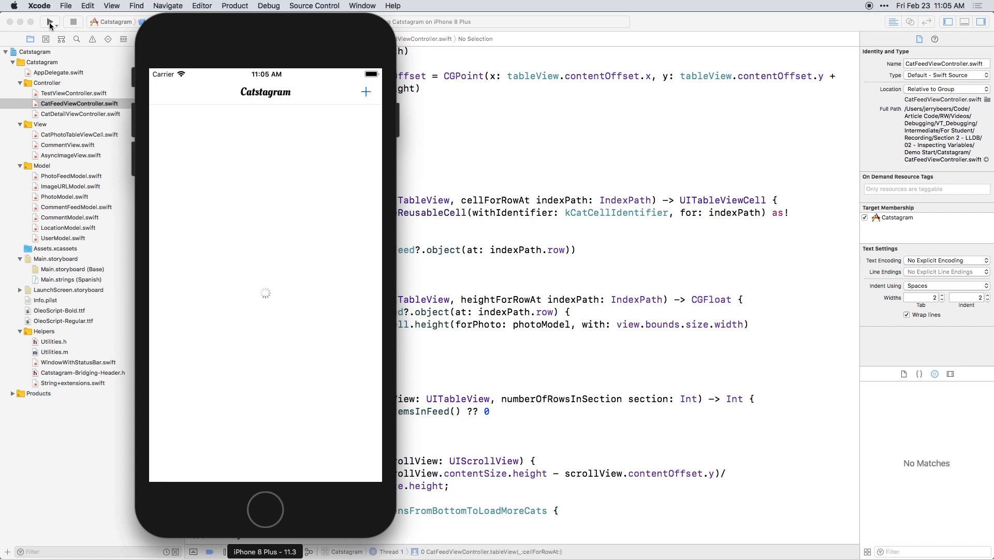
pyautogui.click(48, 22)
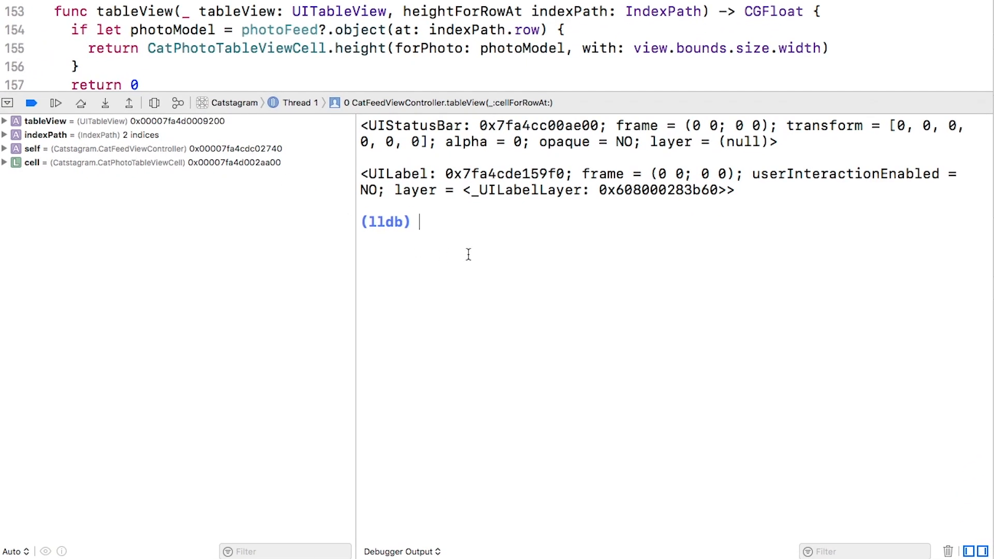
# - Run fr v cell.photoDescriptionLabel, then fr v self.photoFeed.clearFeed(), which errors
pyautogui.write('fr v cell.photoDescriptionLabel')
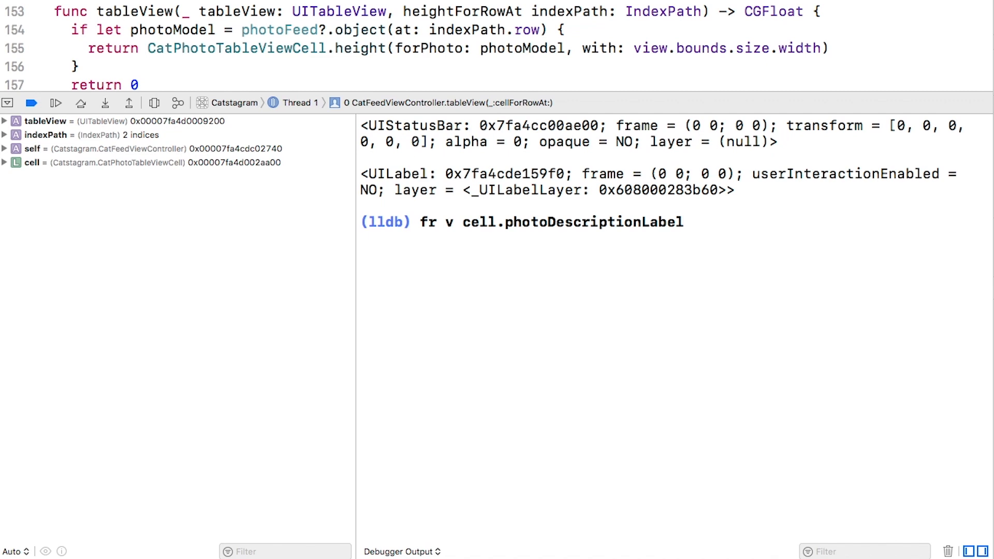
pyautogui.press('Return')
pyautogui.write('fr v self.photoFeed.clearFeed')
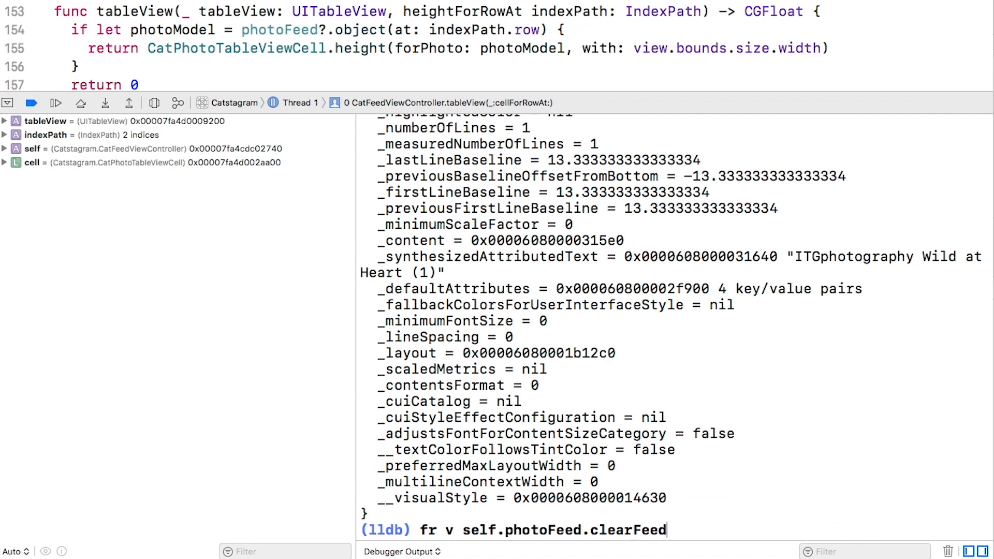
pyautogui.write('()')
pyautogui.press('Return')
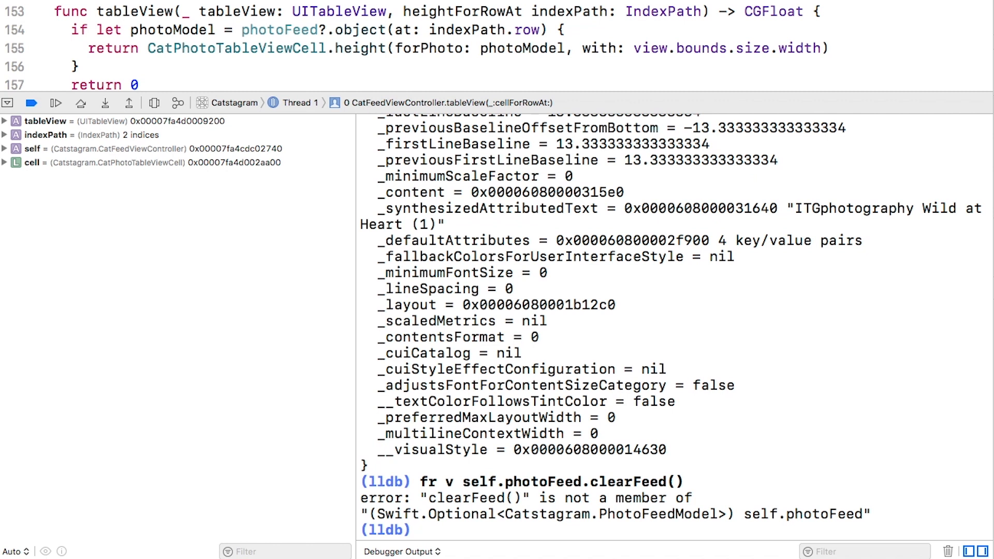
# - Focus the LLDB console prompt below the clearFeed() not-a-member error while paused
pyautogui.click(418, 529)
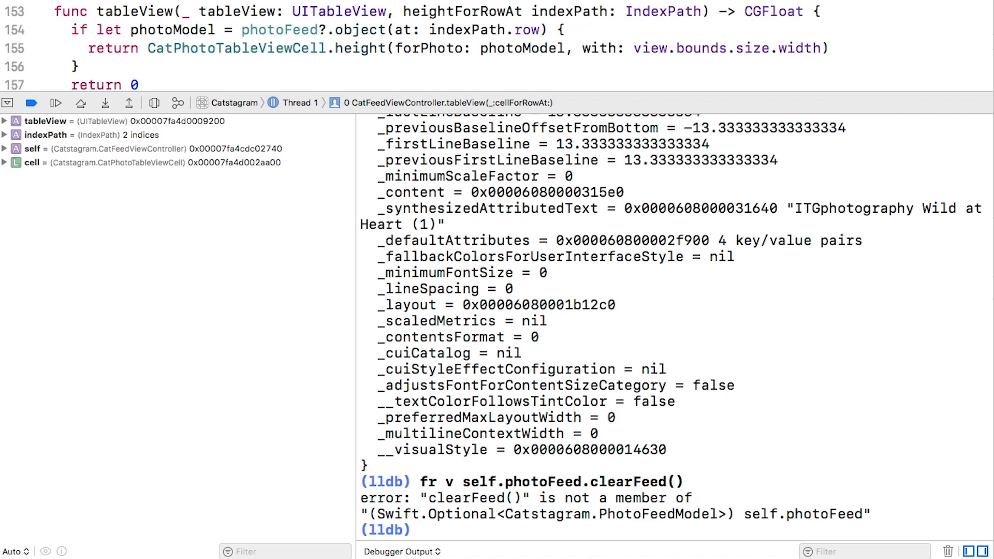
pyautogui.click(418, 530)
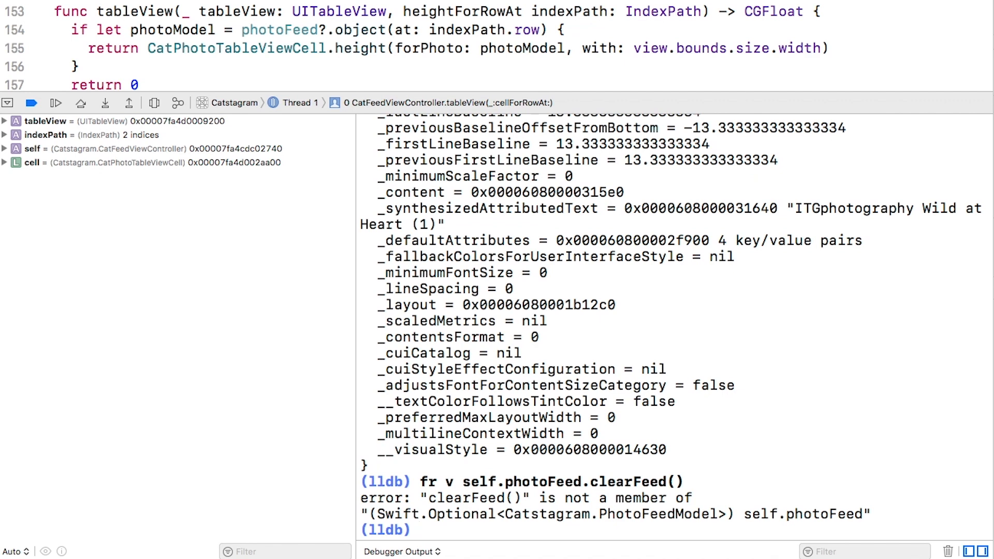
pyautogui.click(418, 529)
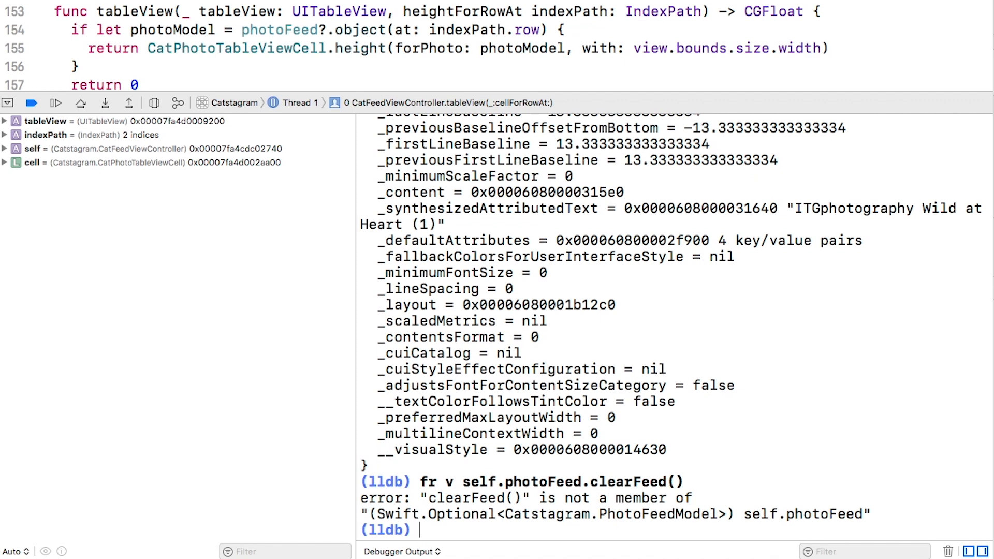